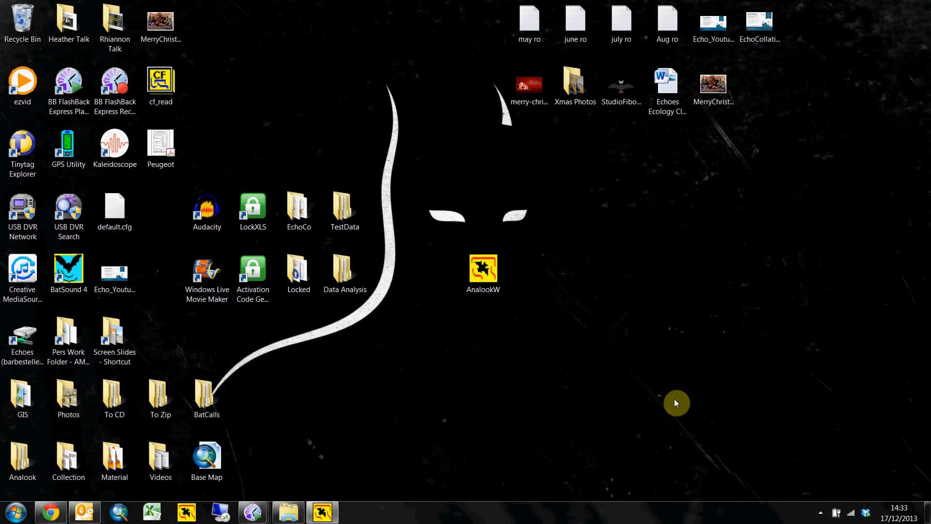
mouse_move(753, 64)
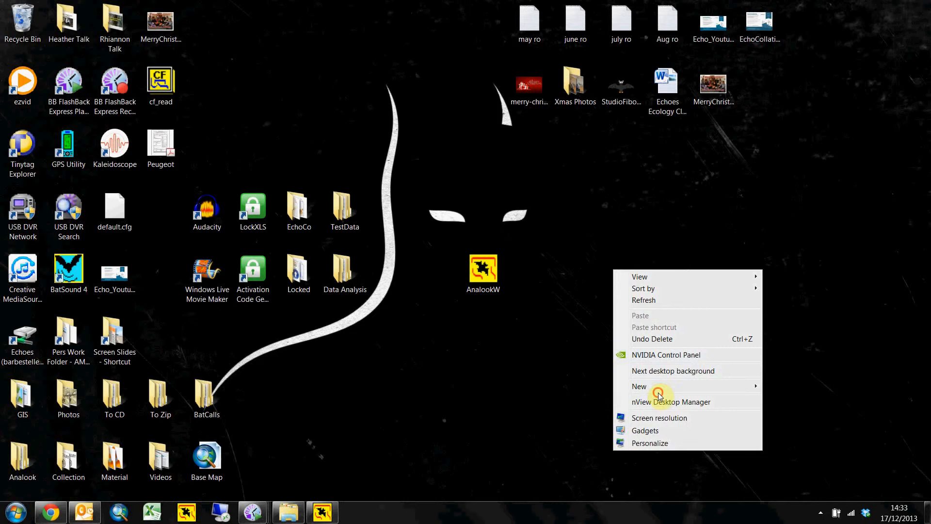
- Create a new desktop folder and name it Site Name
click(639, 386)
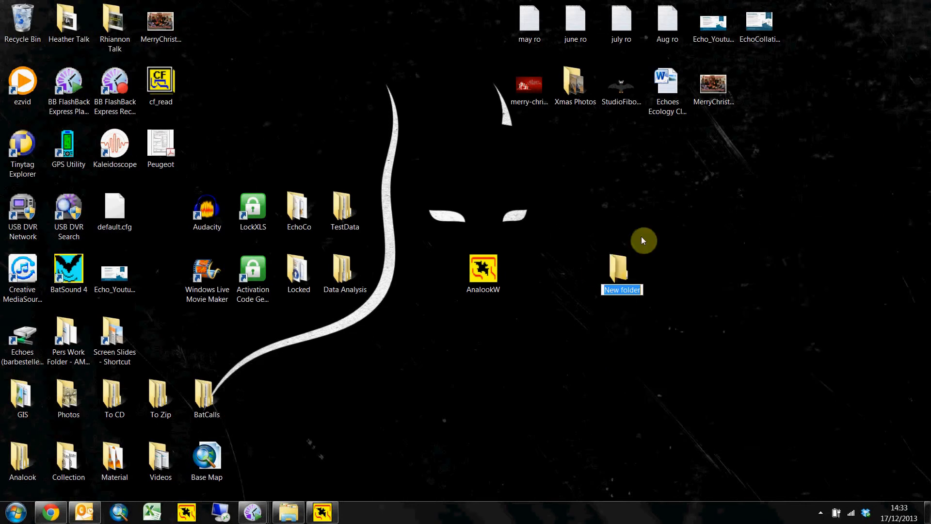
text(Site Name)
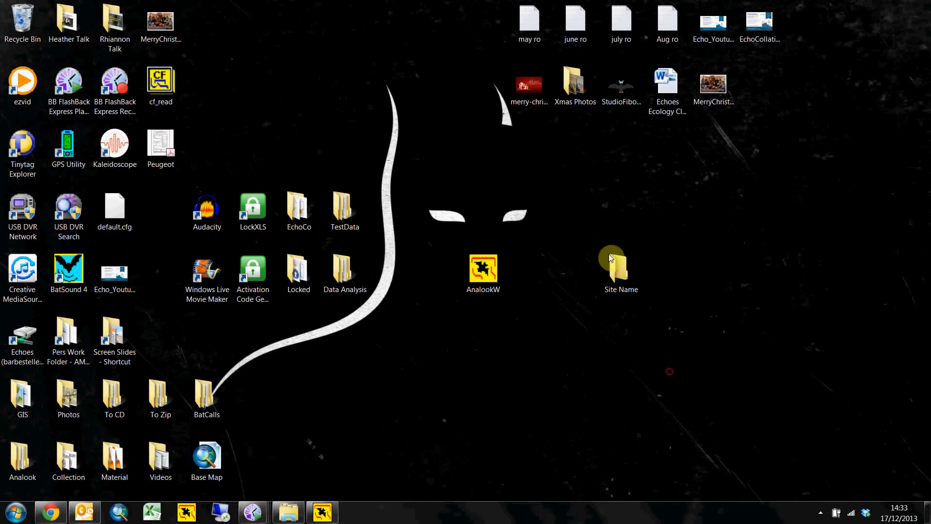
- Inside Site Name, add a subfolder named Session 1 010513 - 050513
double_click(620, 263)
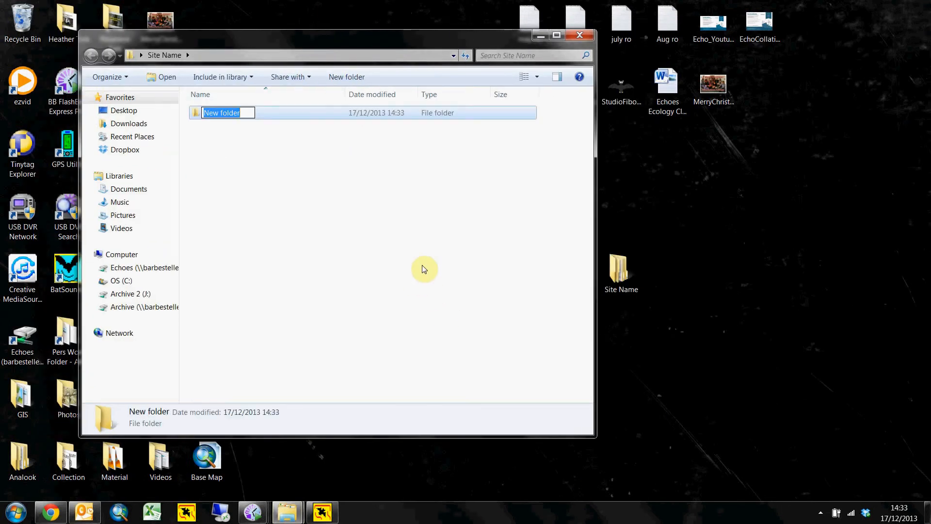
text(Session 1 01)
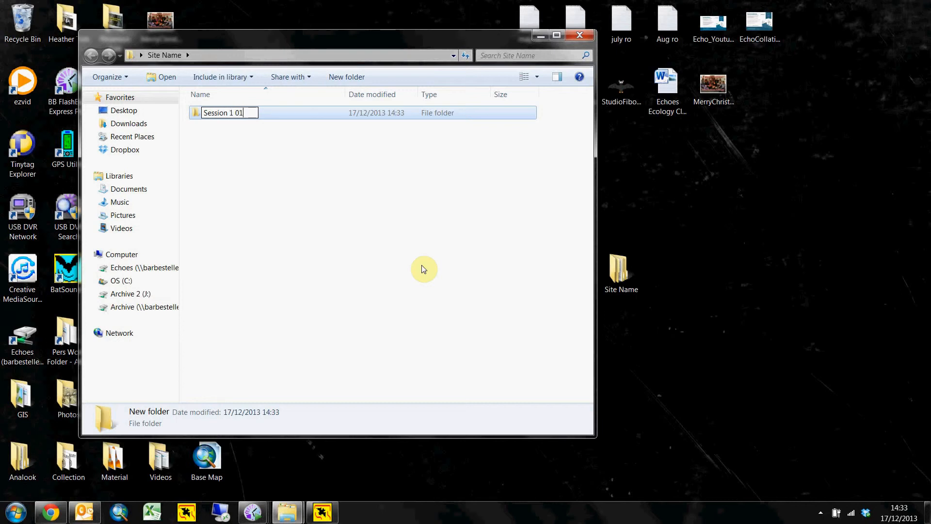
text(0513 -)
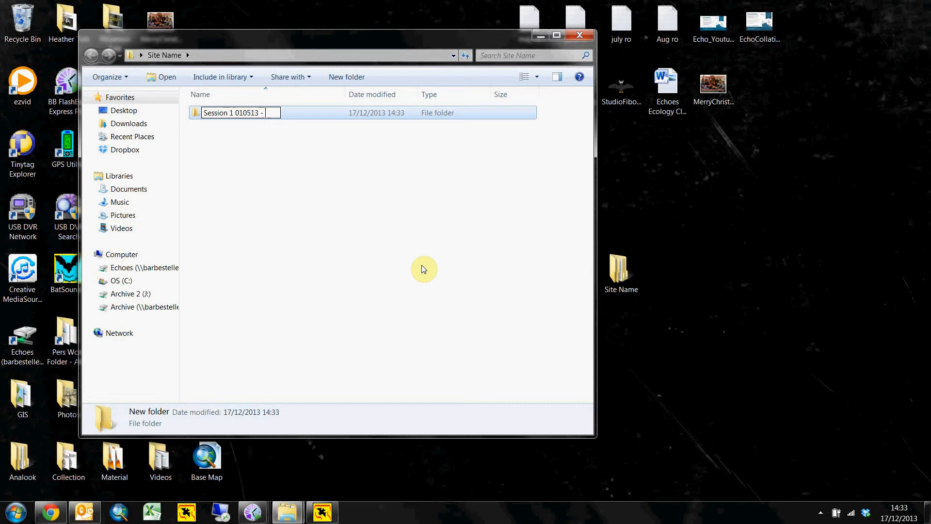
text(0505)
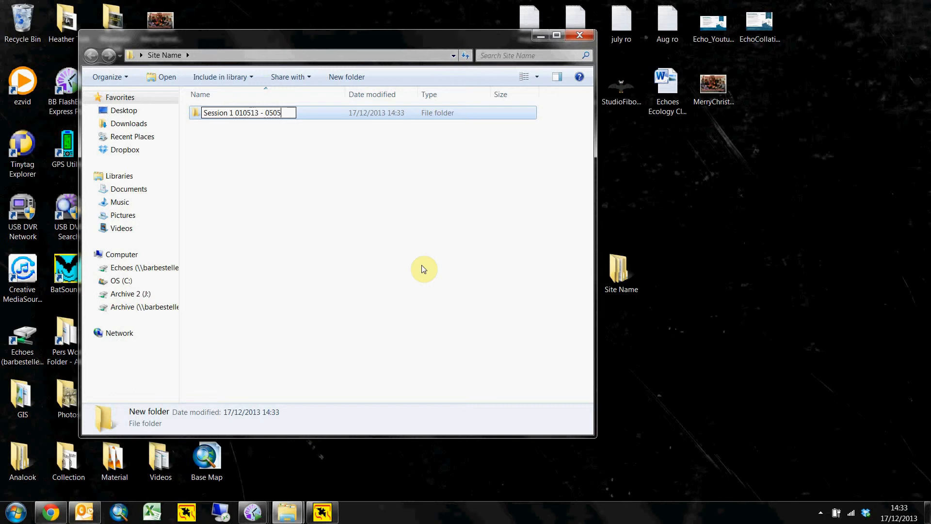
key(Enter)
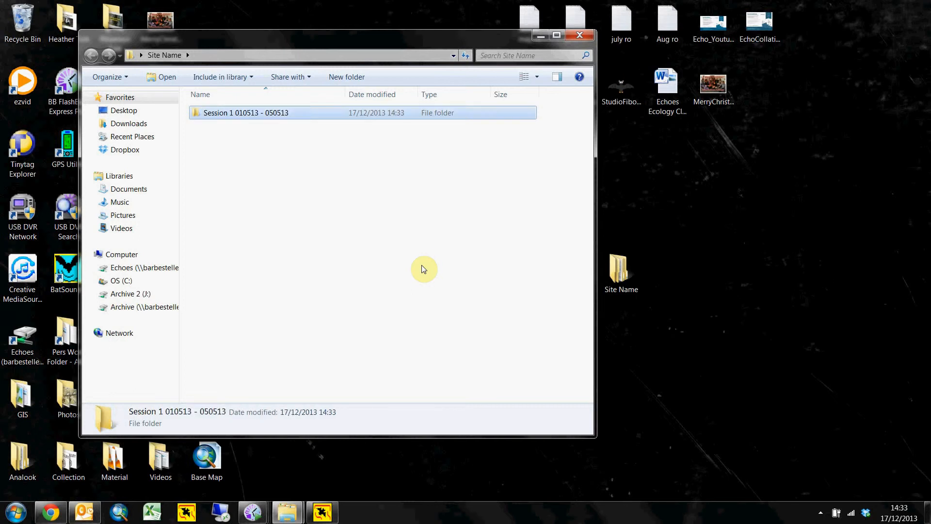
- Inside the Session 1 folder, create four detector folders A, B, C and D
double_click(245, 112)
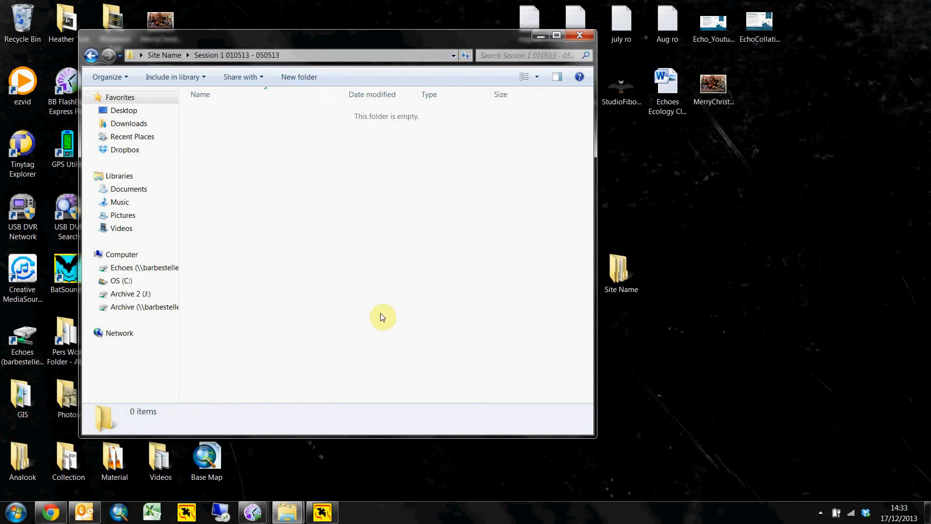
mouse_move(241, 114)
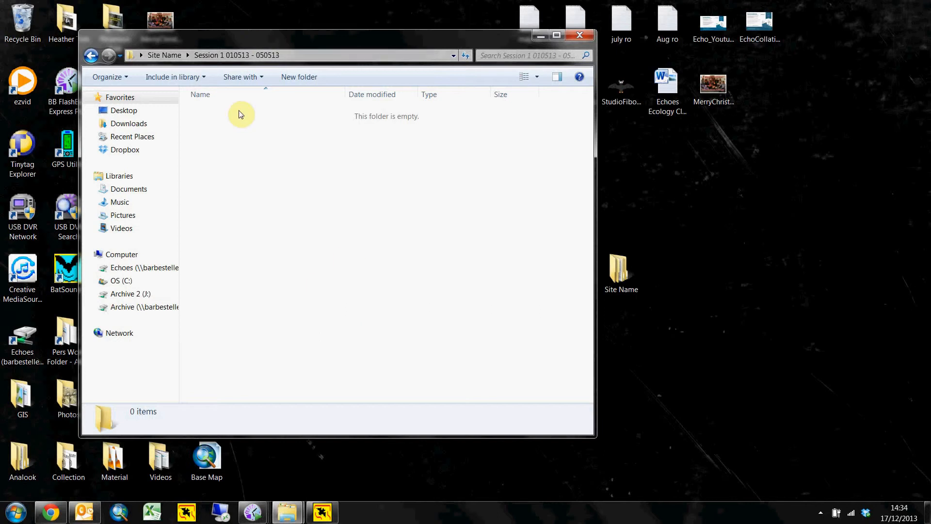
mouse_move(298, 77)
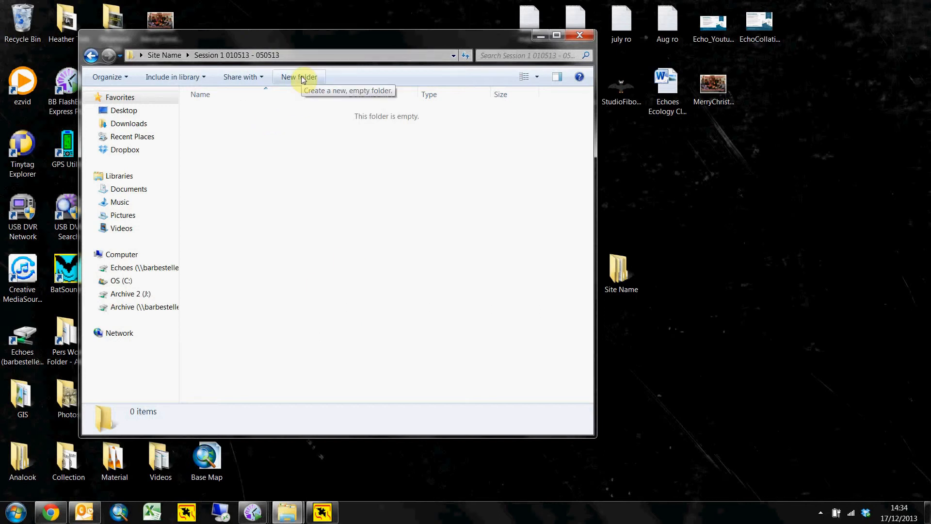
click(299, 76)
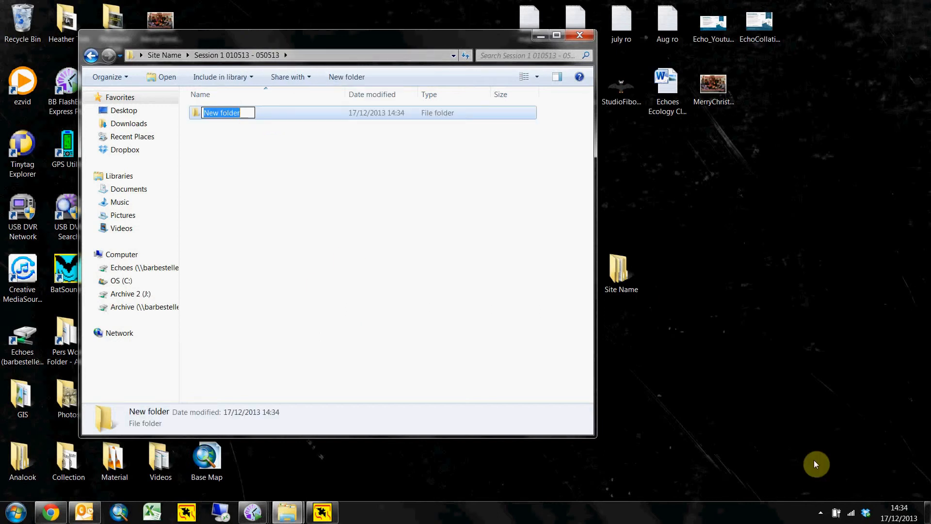
text(A)
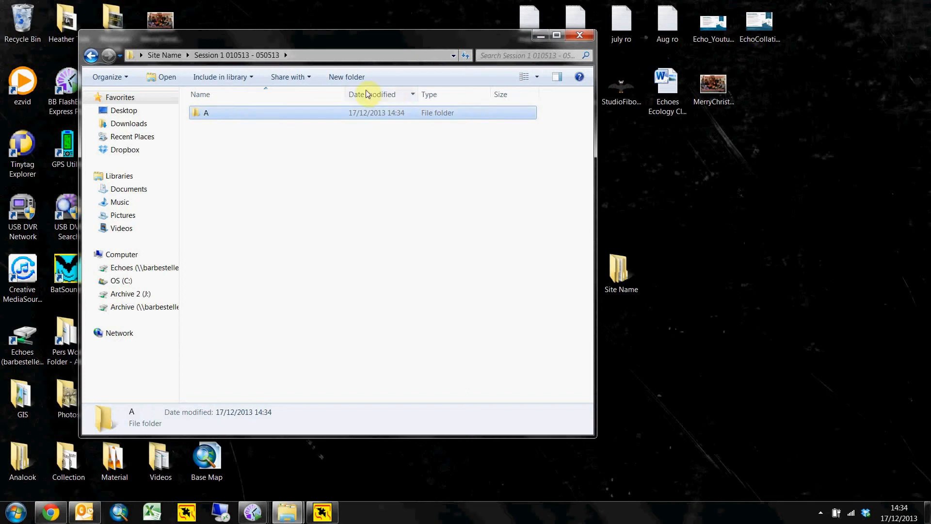
click(347, 77)
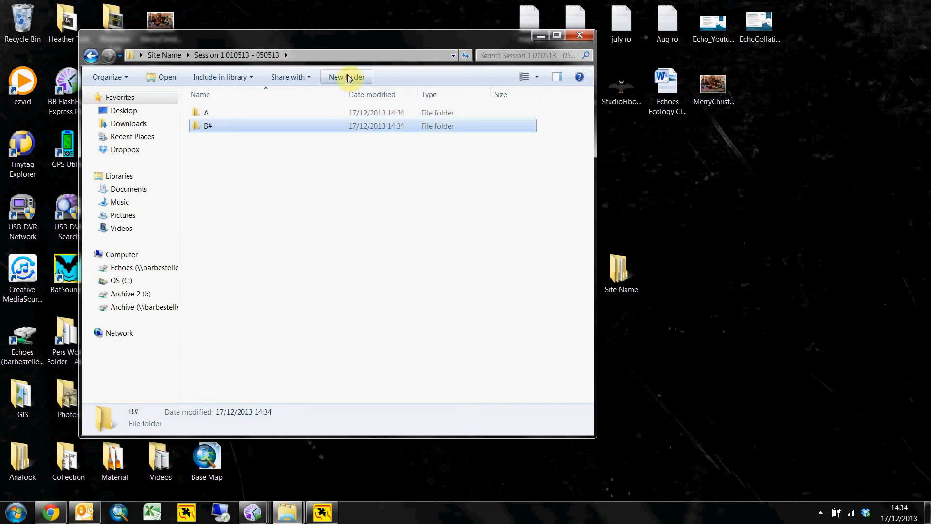
click(347, 77)
text(C)
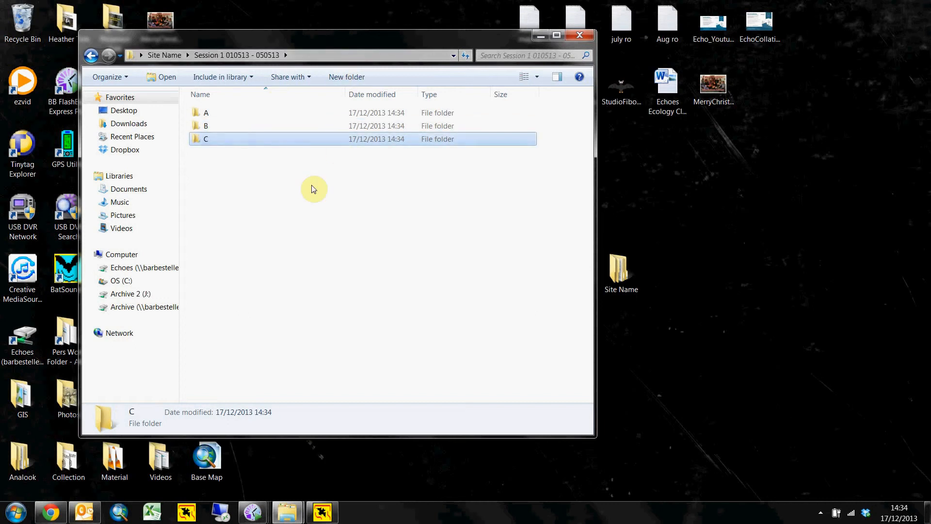
click(346, 76)
text(D)
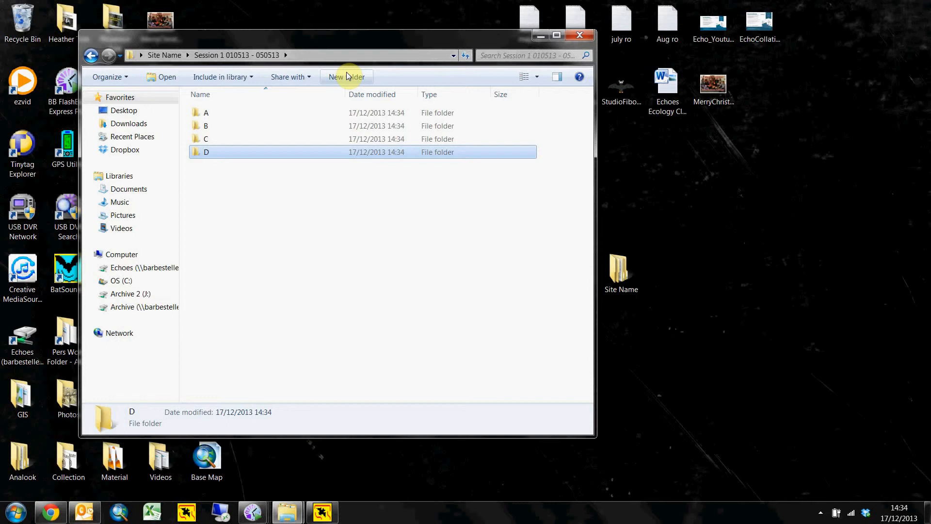
mouse_move(599, 5)
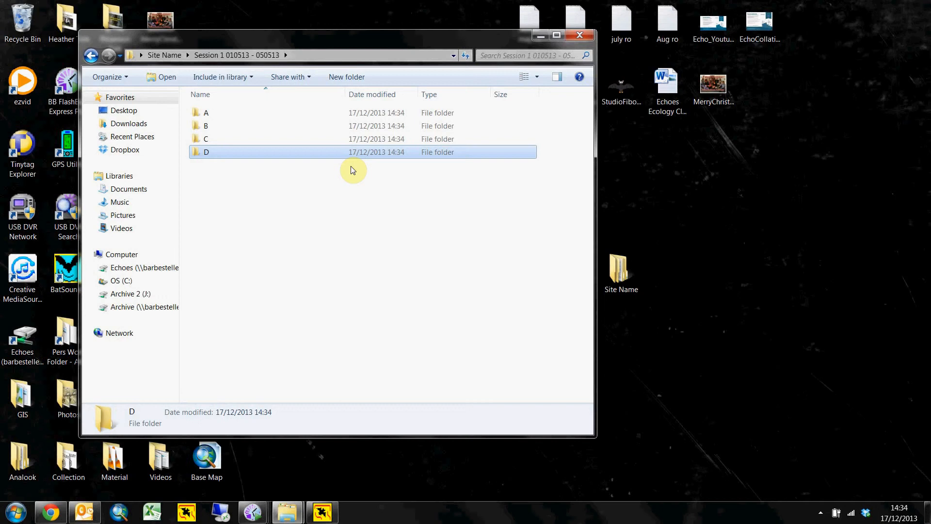
- Inside detector folder A, create Data and Converted subfolders
double_click(205, 113)
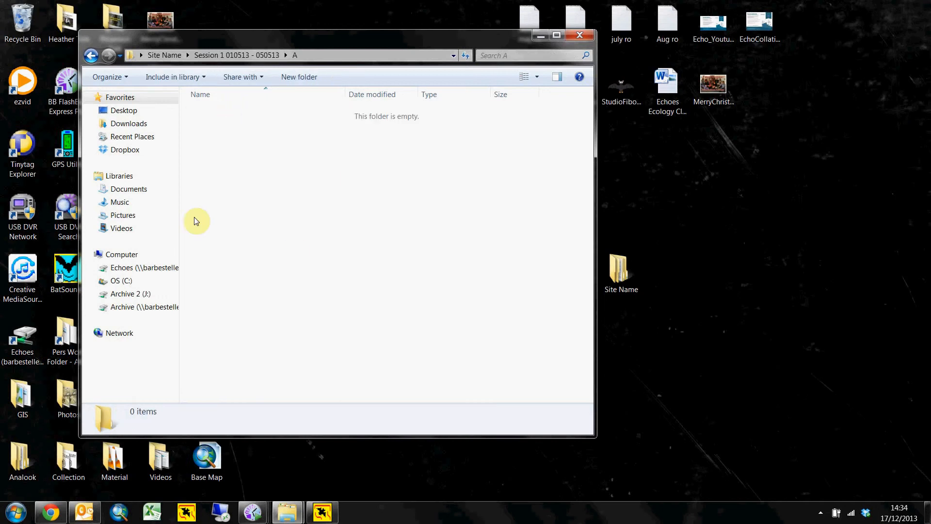
mouse_move(507, 162)
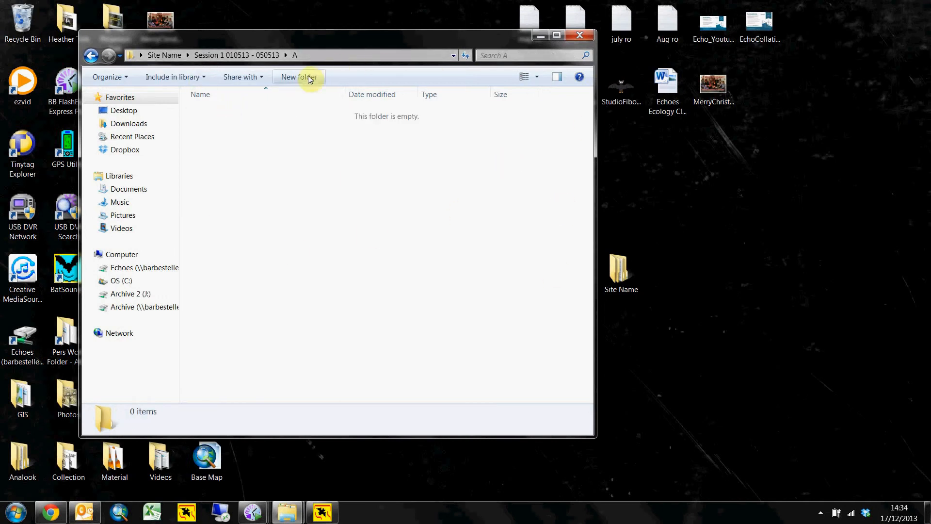
click(299, 77)
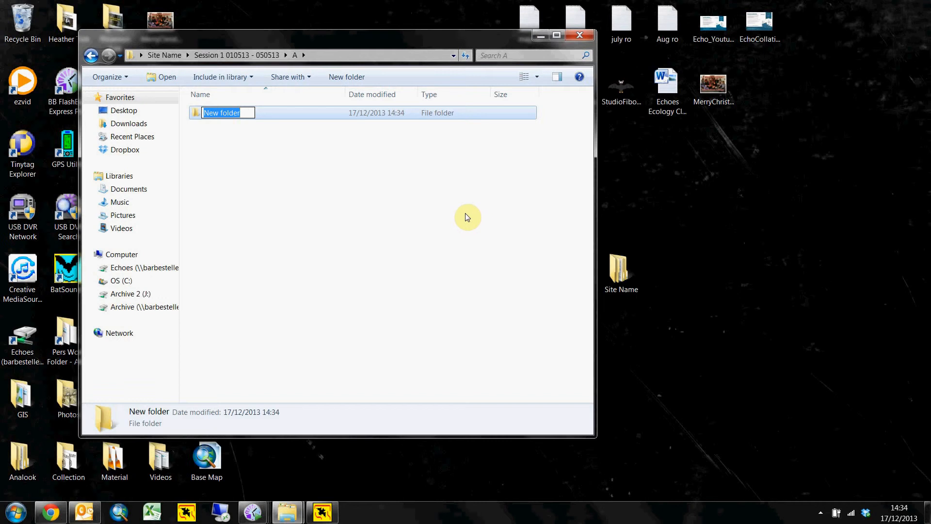
text(Data)
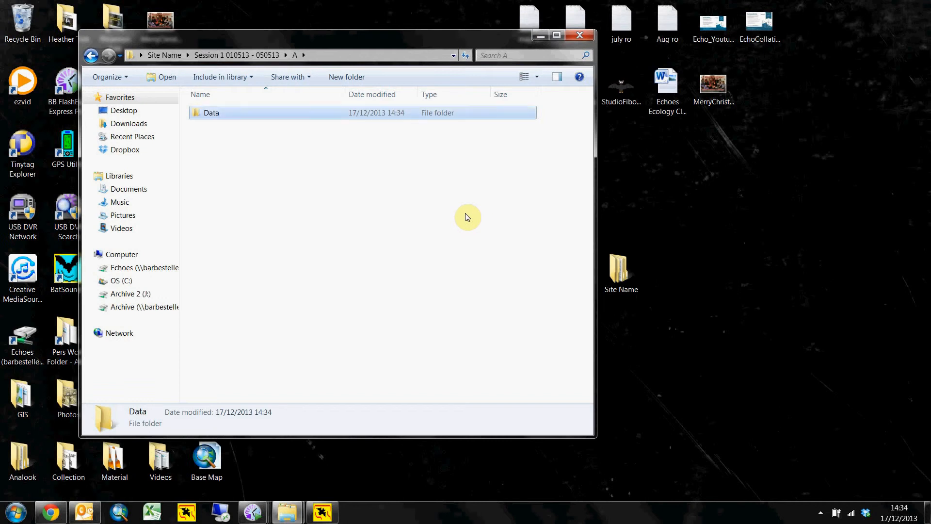
mouse_move(523, 204)
text(Converted)
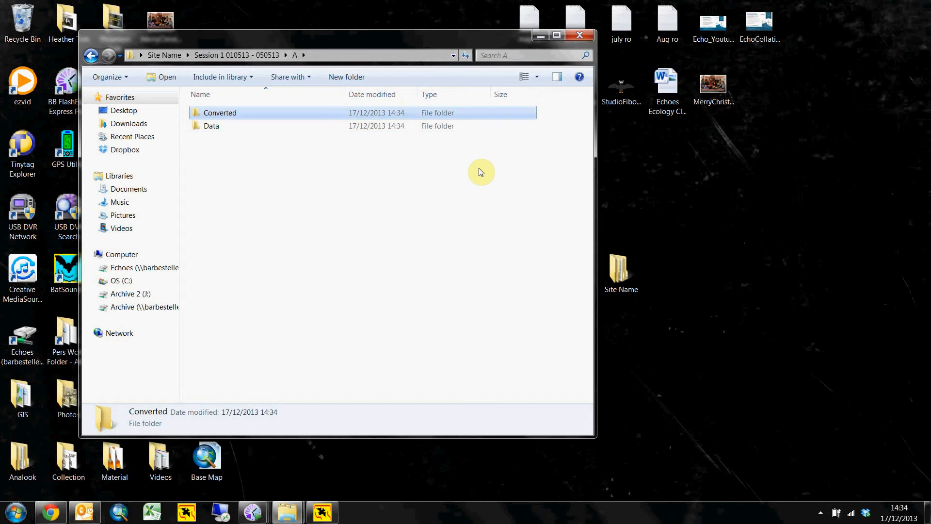
mouse_move(253, 120)
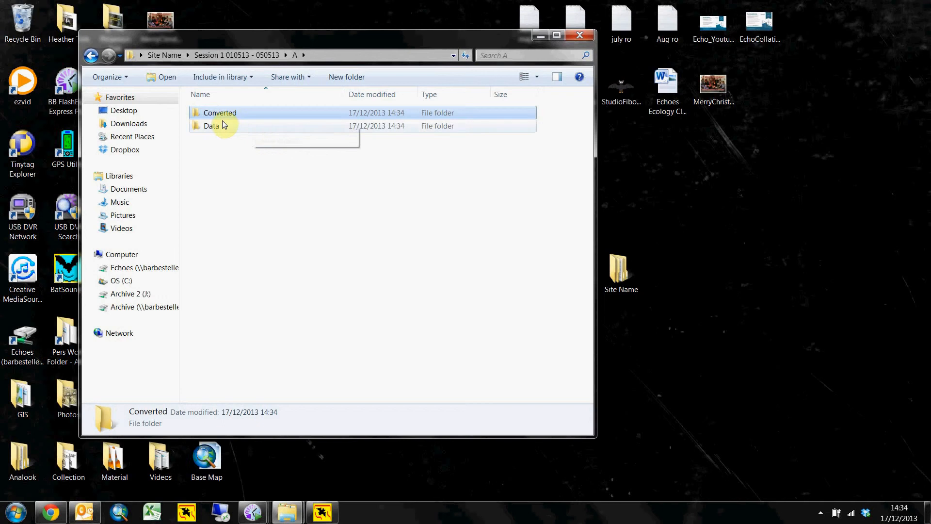
click(210, 125)
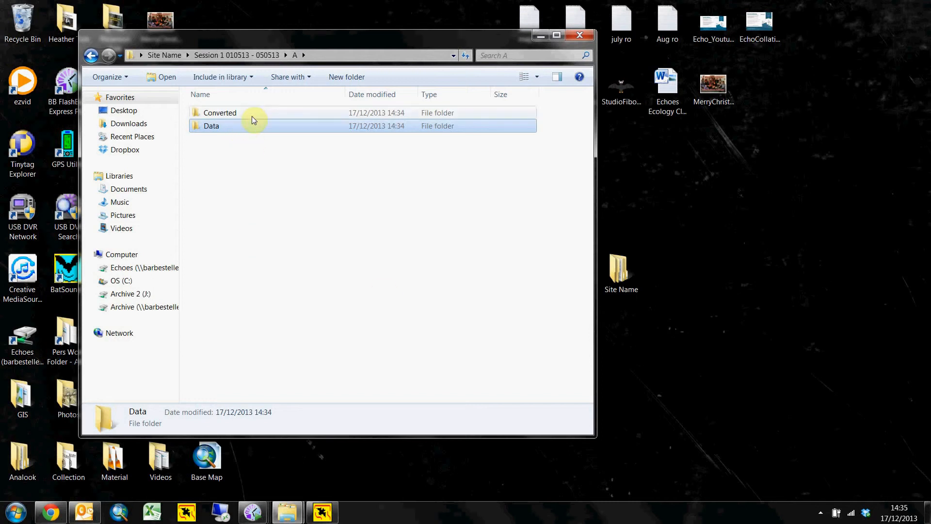
- Inside A\Converted, create nightly folders 010513 and 020513, then return to Session 1
double_click(220, 113)
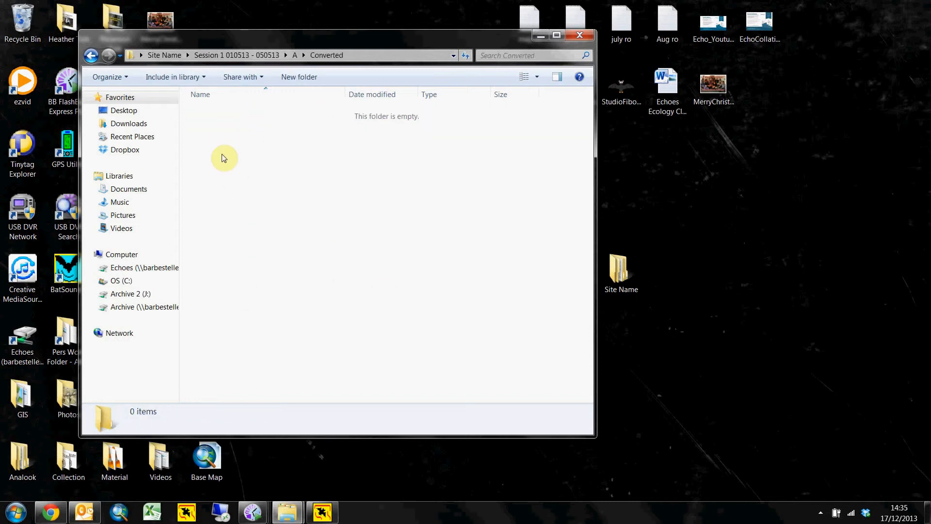
click(299, 76)
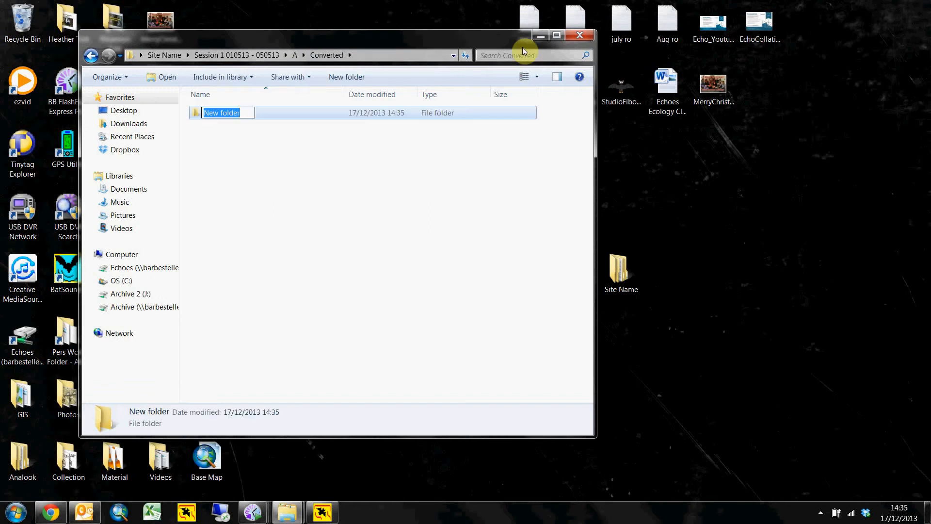
text(010513)
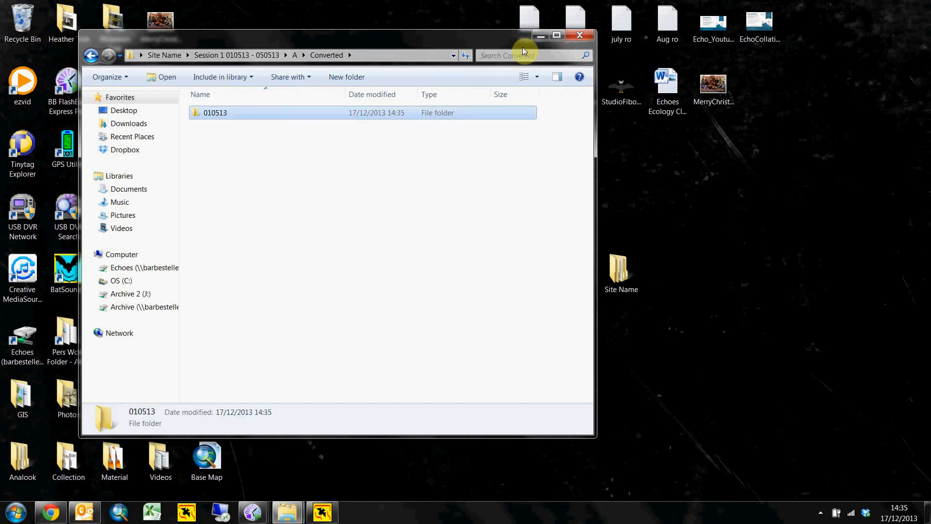
click(347, 77)
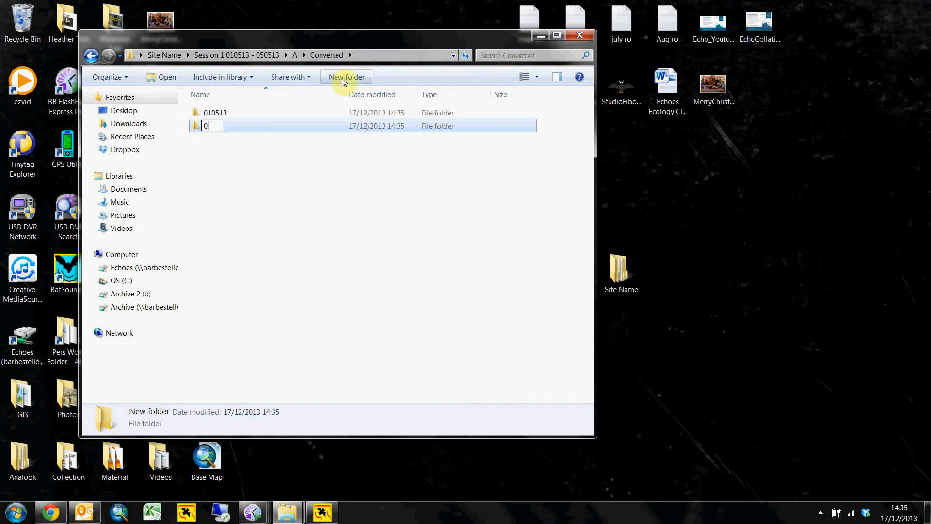
text(20513)
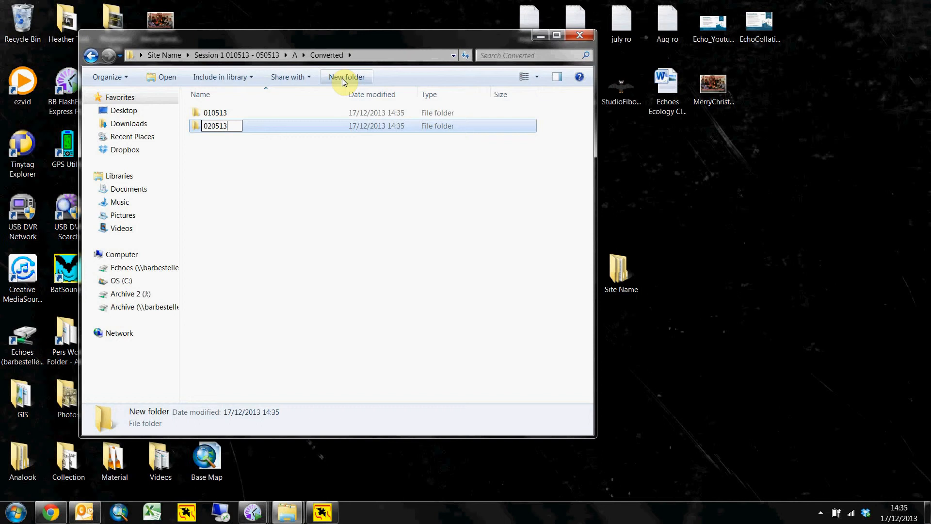
click(221, 312)
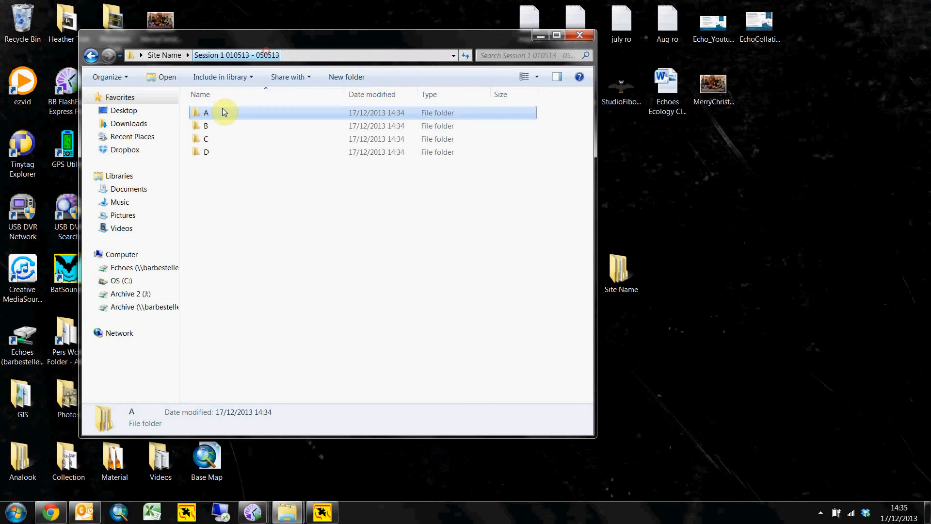
- Look into folder A, then close the Site Name window to leave the desktop
double_click(205, 125)
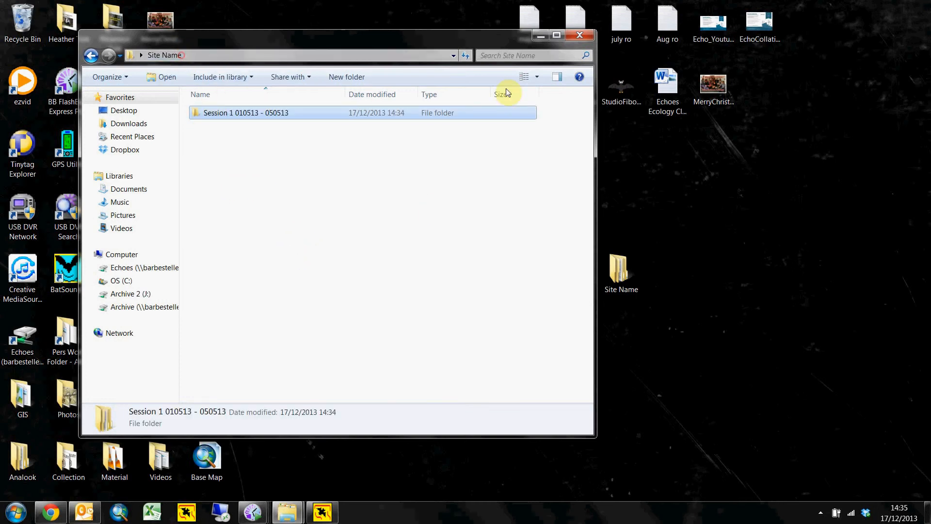
click(578, 34)
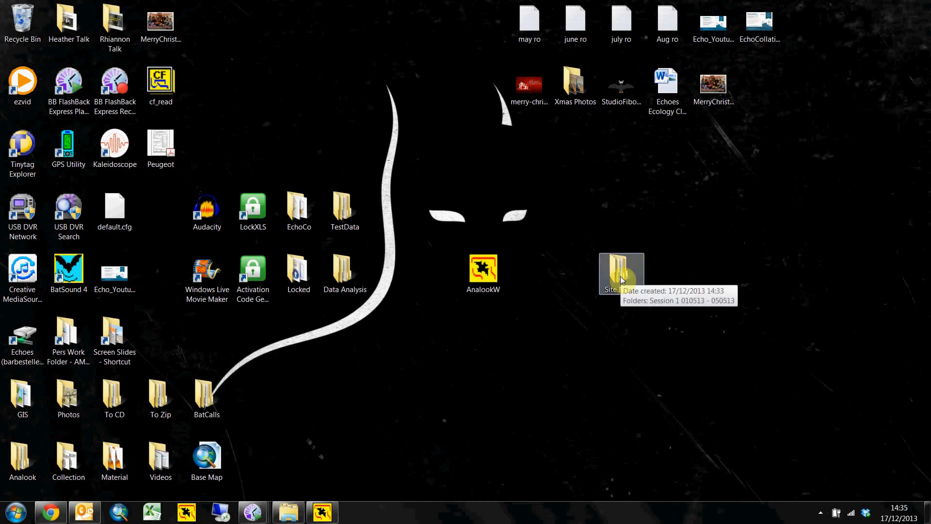
- Reopen Site Name from the desktop, check empty folder C under Session 1, and go back up
double_click(620, 274)
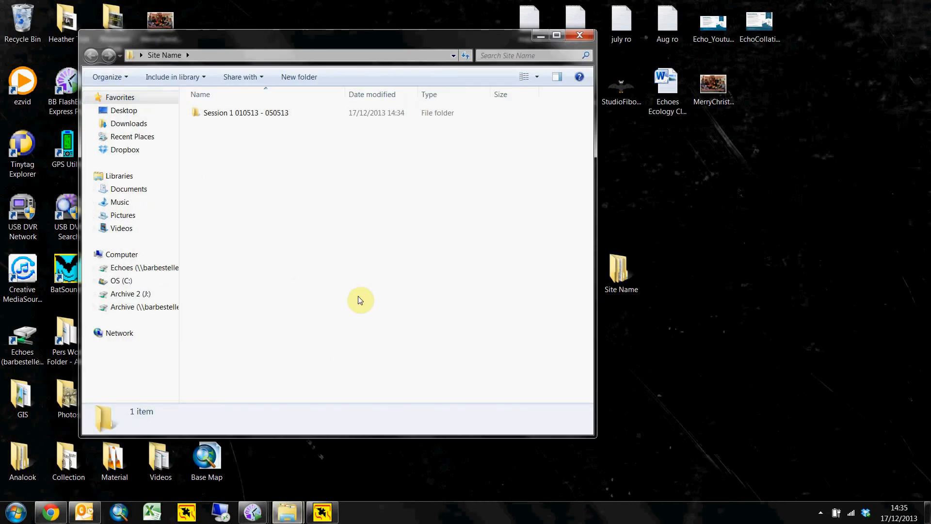
click(245, 112)
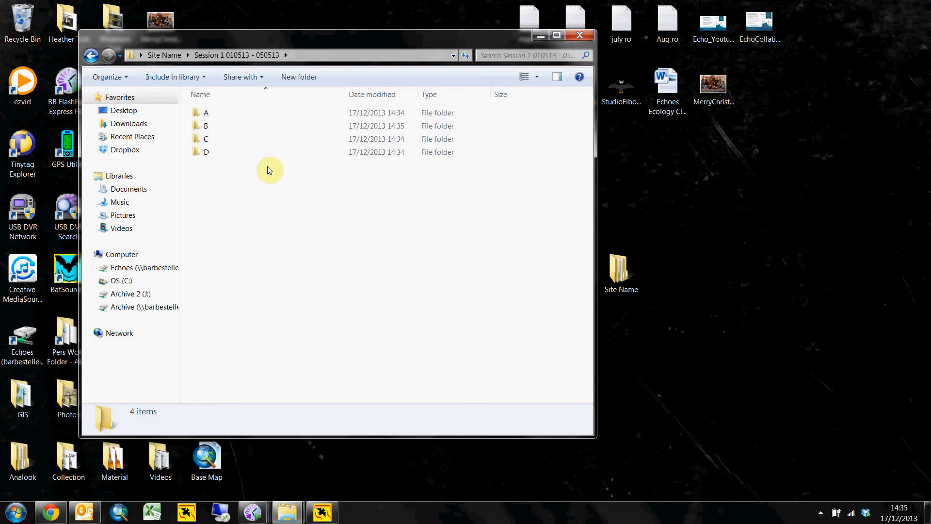
double_click(205, 139)
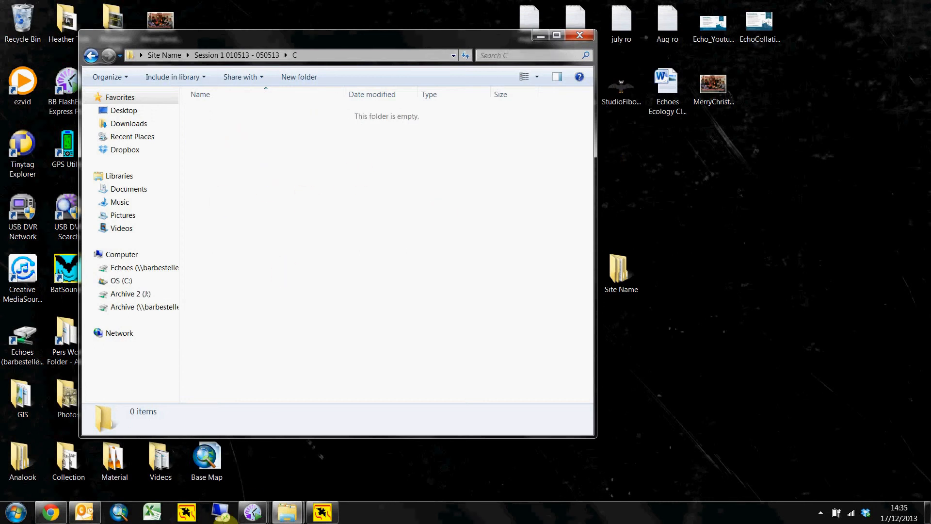
click(205, 459)
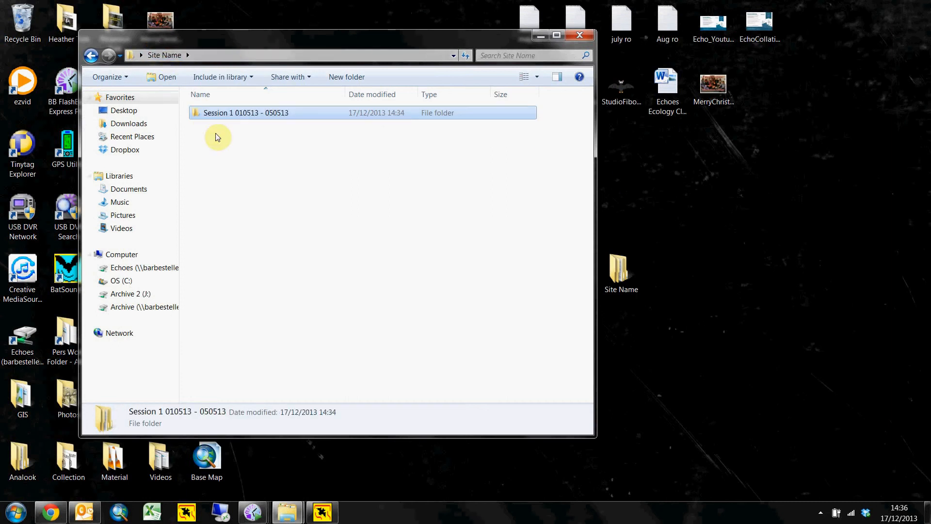
mouse_move(458, 179)
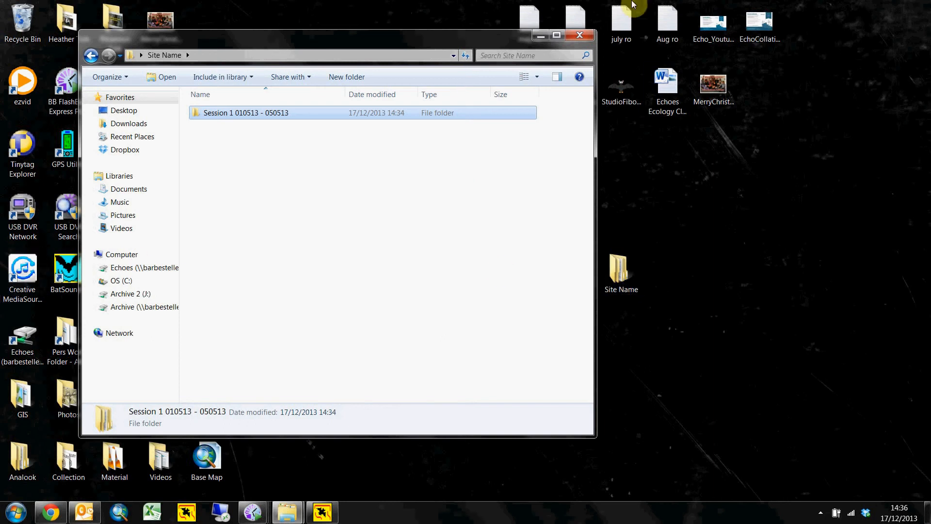
mouse_move(849, 432)
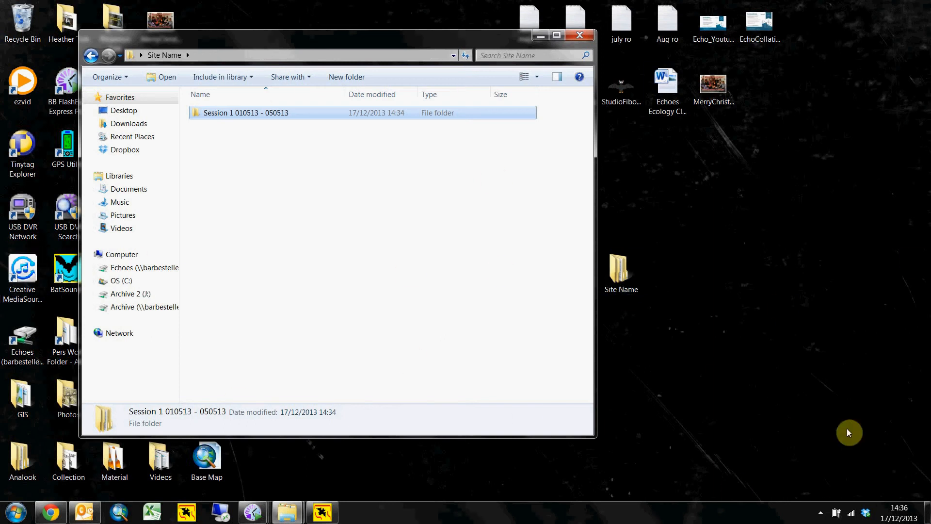
mouse_move(861, 433)
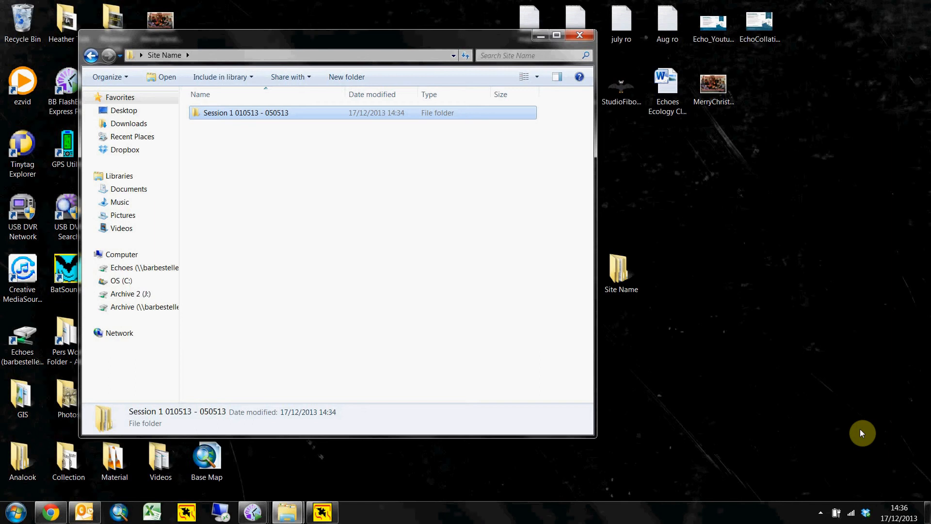
mouse_move(420, 414)
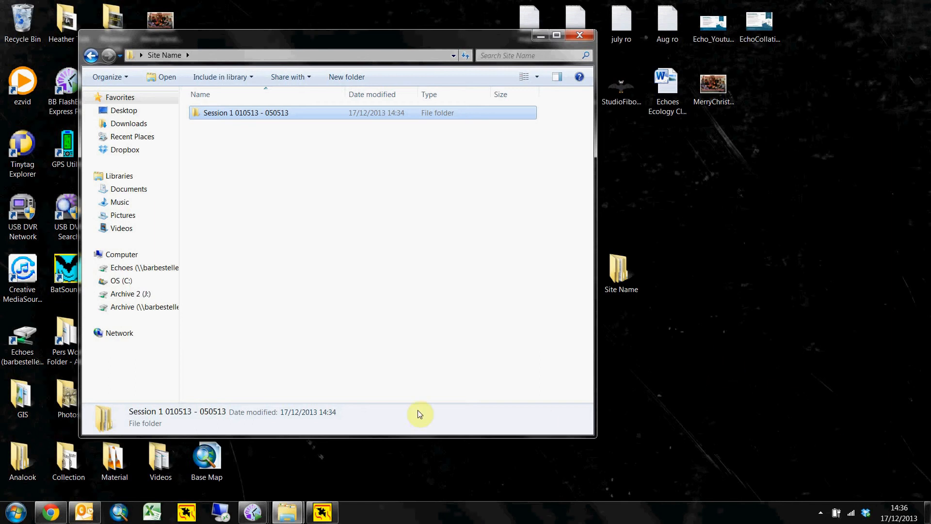
mouse_move(348, 369)
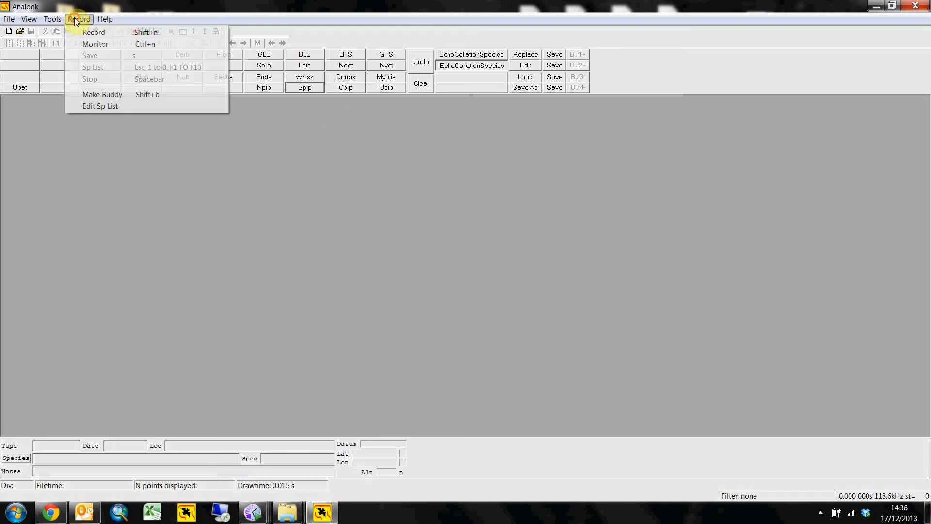
- Open Analook's Count Labels settings, then bring the Site Name window back in front
click(52, 19)
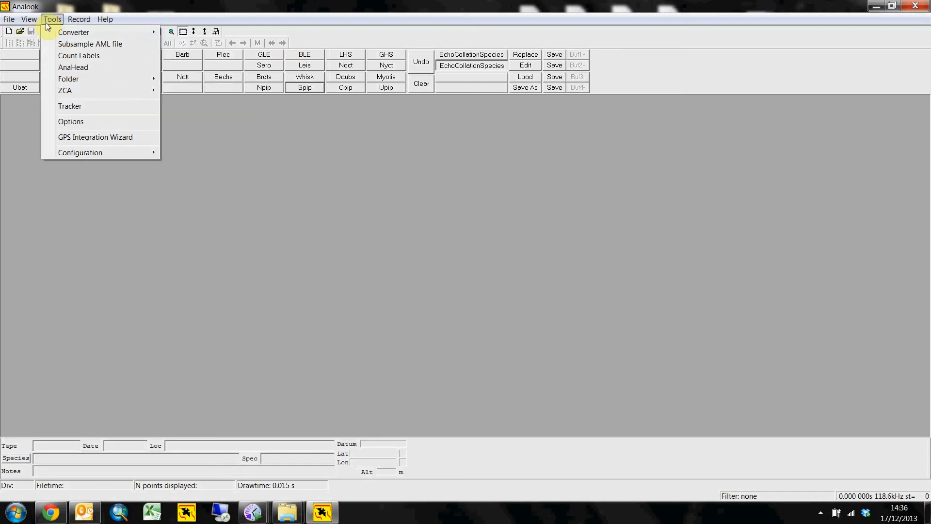
click(78, 55)
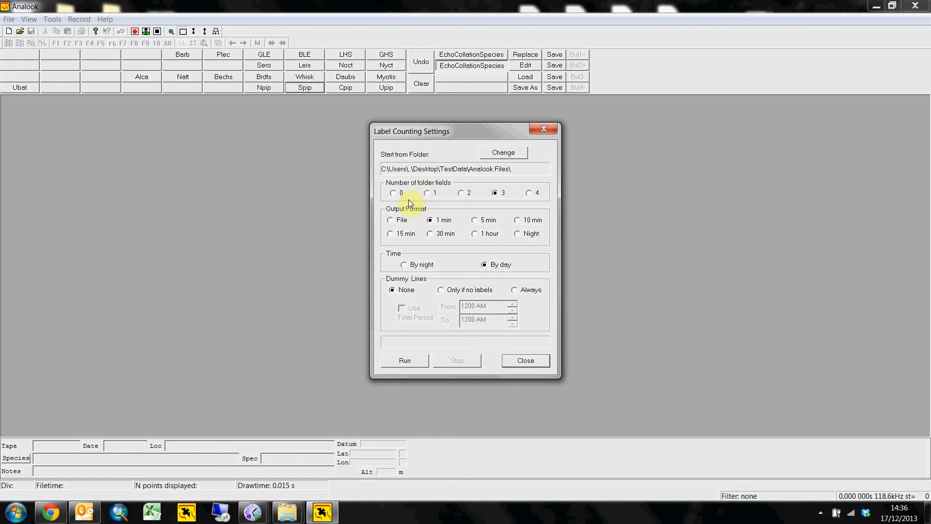
mouse_move(525, 212)
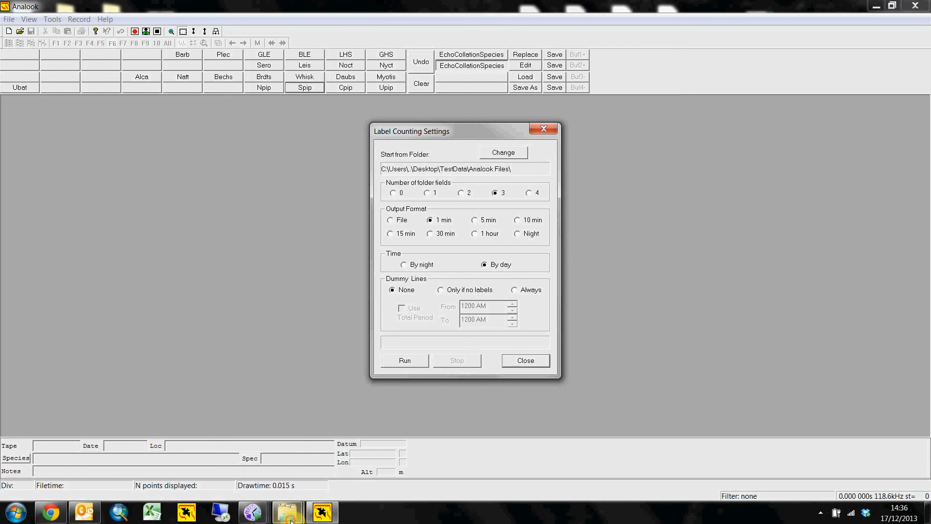
click(502, 152)
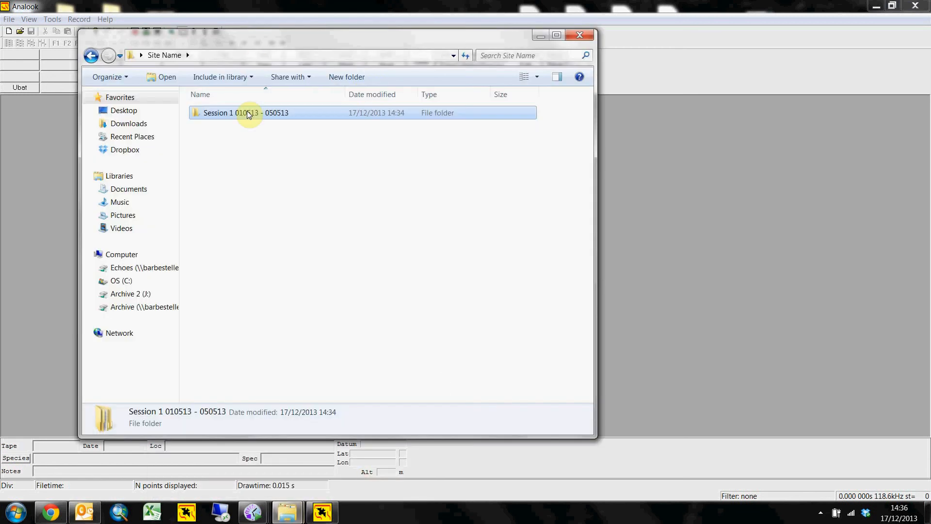
- Browse into A\Converted\010513, see it is empty, and jump back to Session 1
double_click(246, 112)
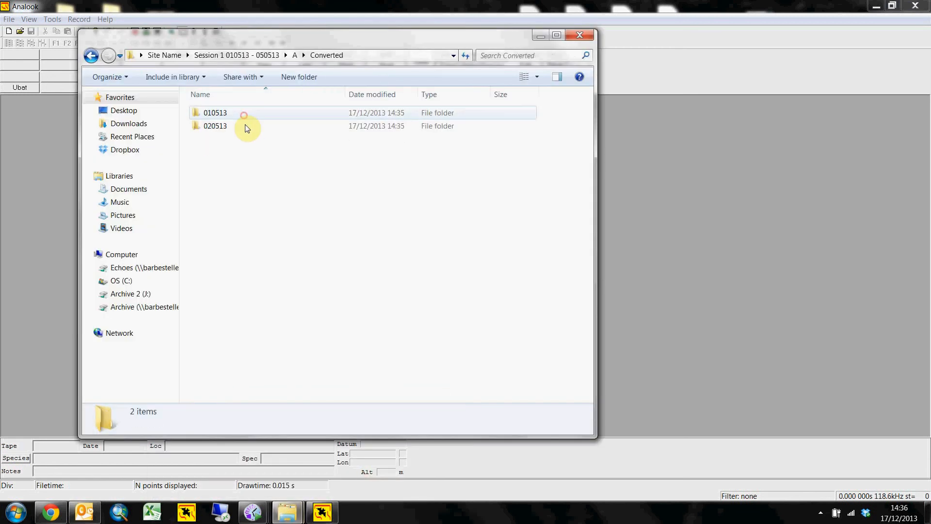
double_click(215, 113)
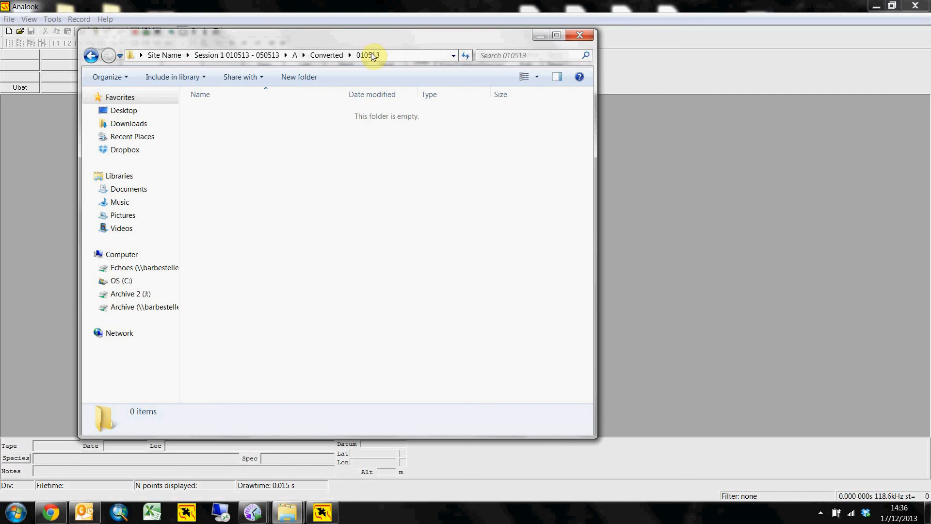
mouse_move(326, 67)
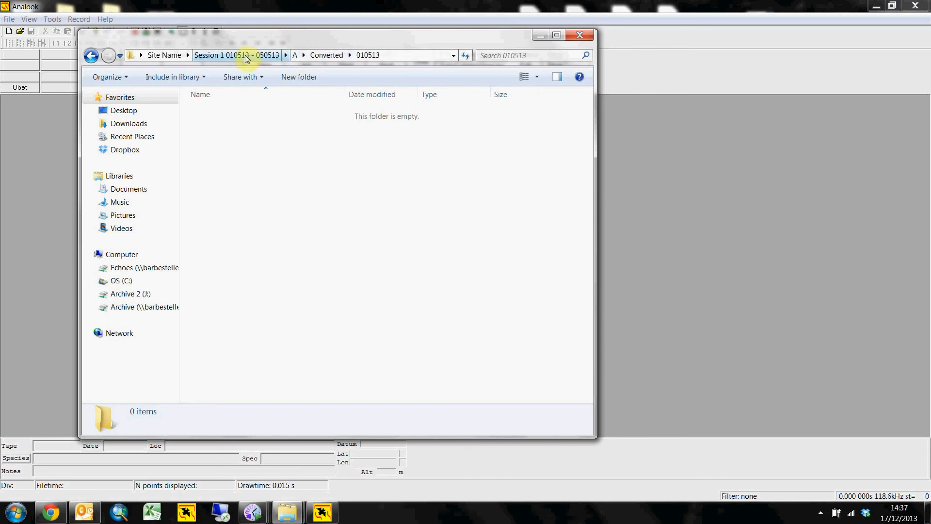
click(236, 55)
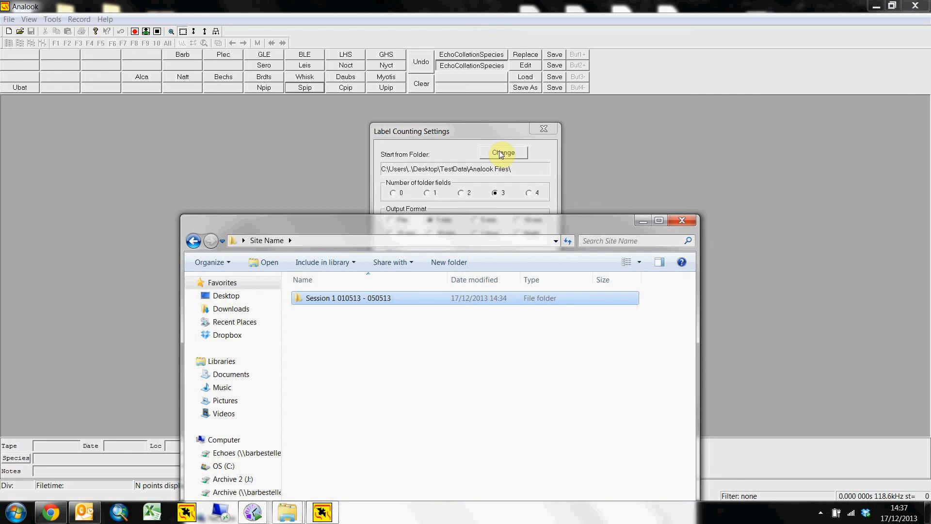
mouse_move(349, 226)
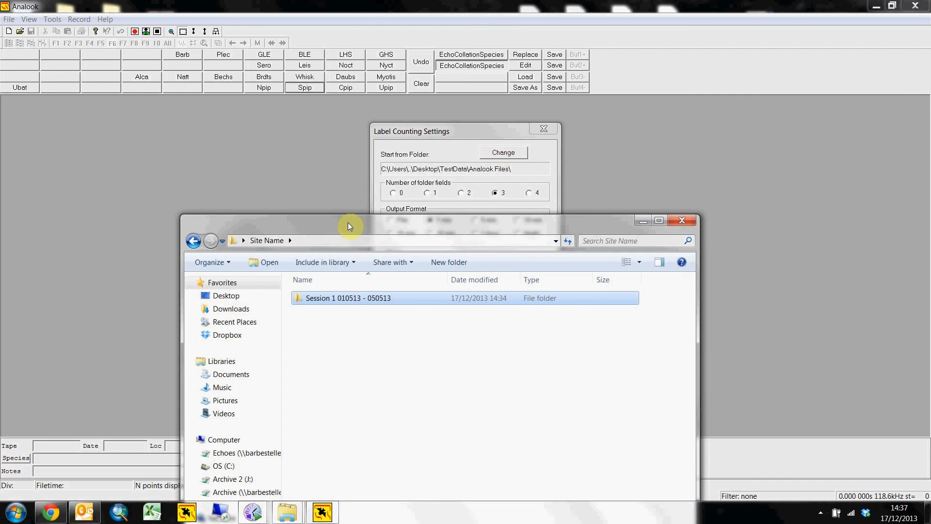